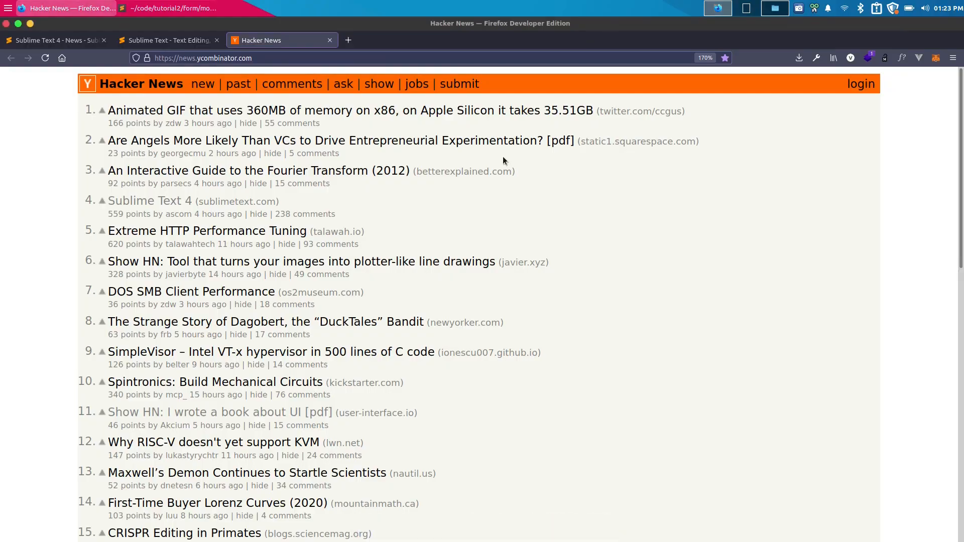
pyautogui.moveTo(508, 164)
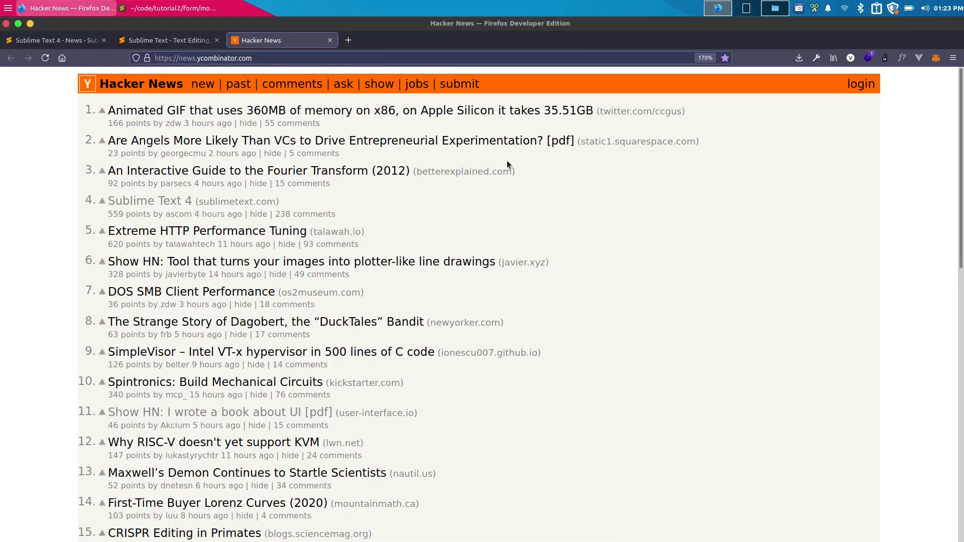
pyautogui.moveTo(217, 213)
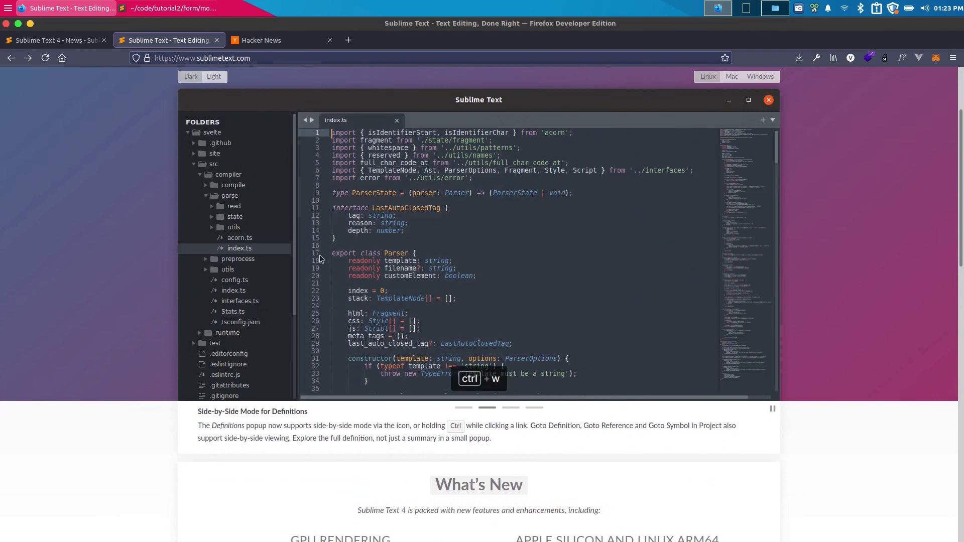
# Step: Scroll the sublimetext.com homepage through What's New down to Meet the Sublime Family and the footer
pyautogui.scroll(-3)
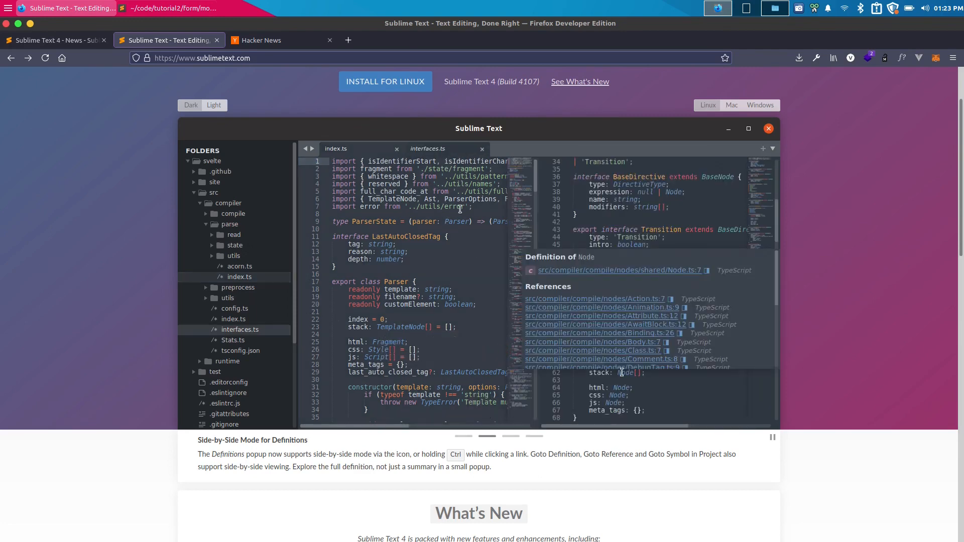
pyautogui.click(618, 270)
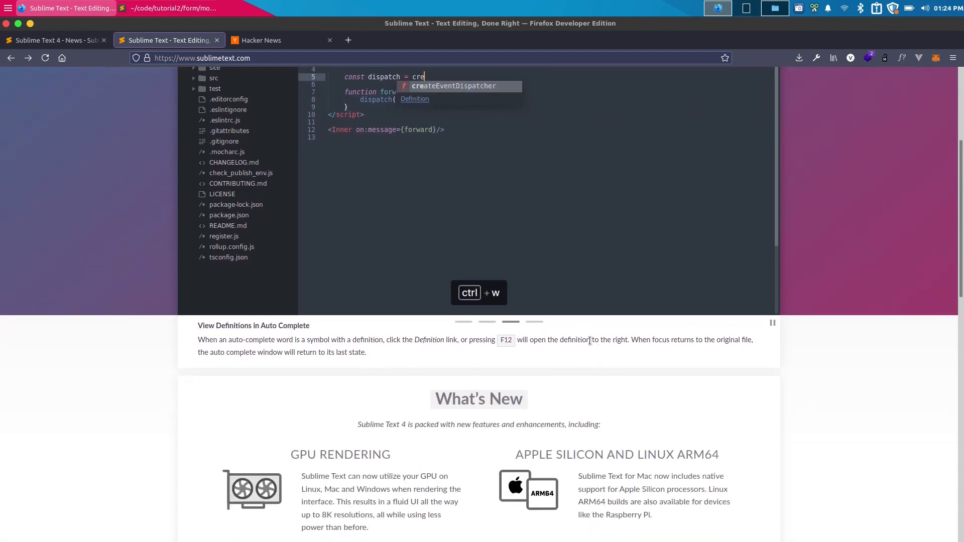
pyautogui.scroll(-3)
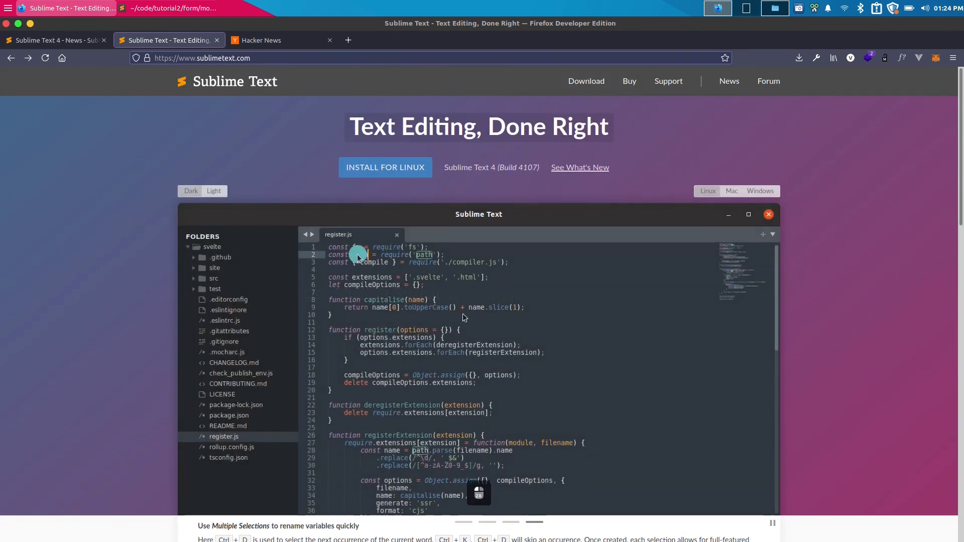
pyautogui.scroll(-3)
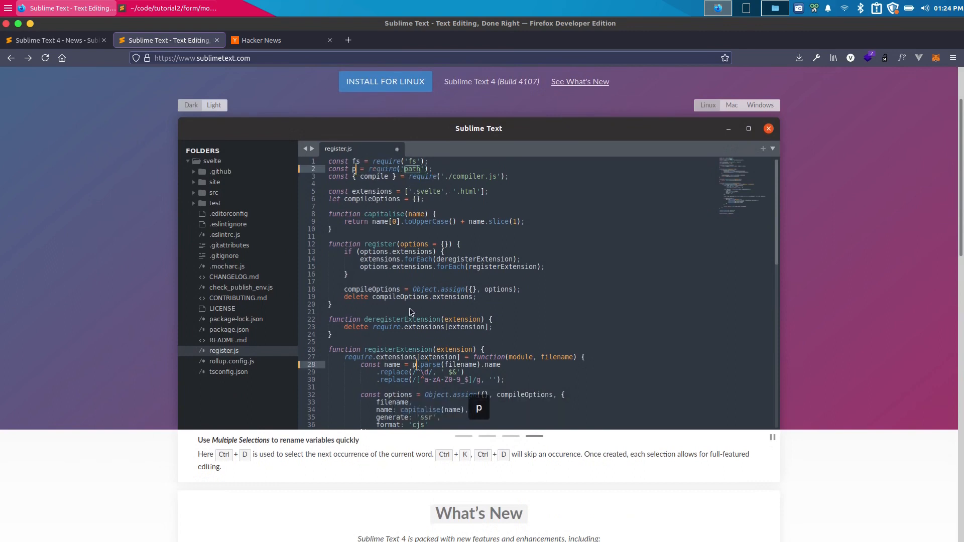
pyautogui.moveTo(461, 370)
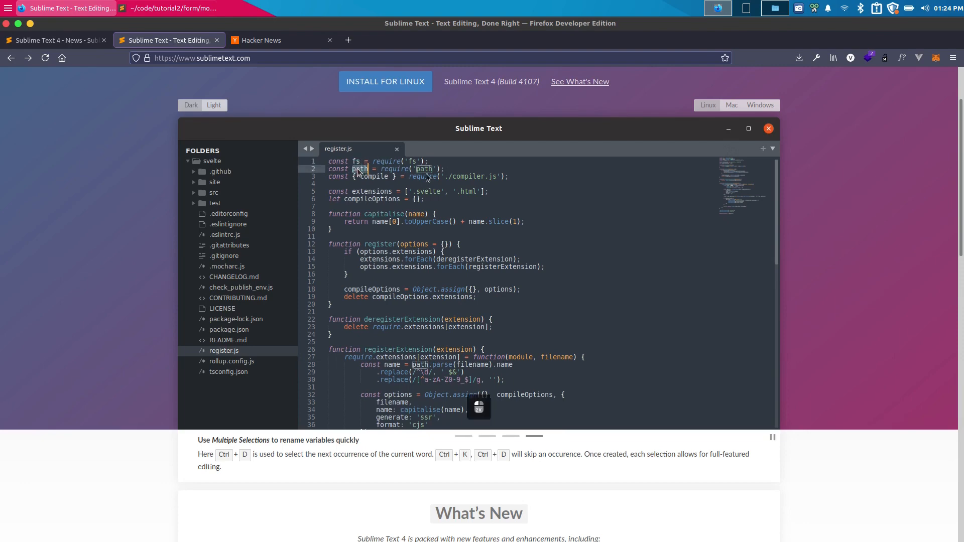
pyautogui.scroll(-3)
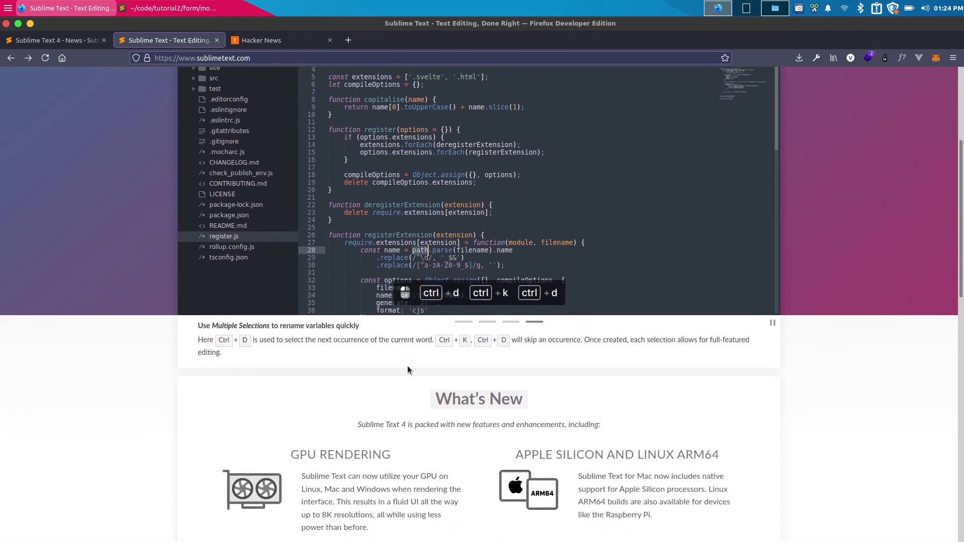
pyautogui.scroll(-3)
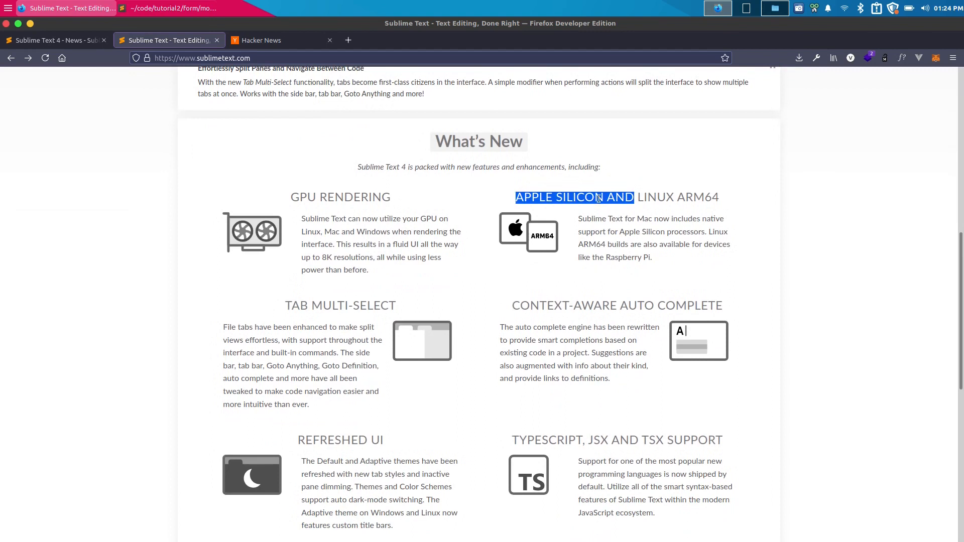
pyautogui.scroll(-3)
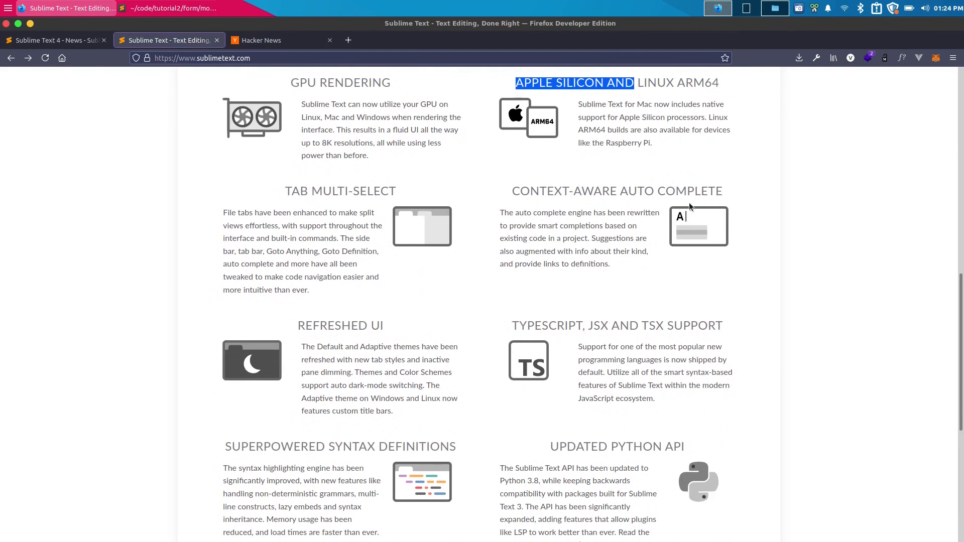
pyautogui.moveTo(511, 240)
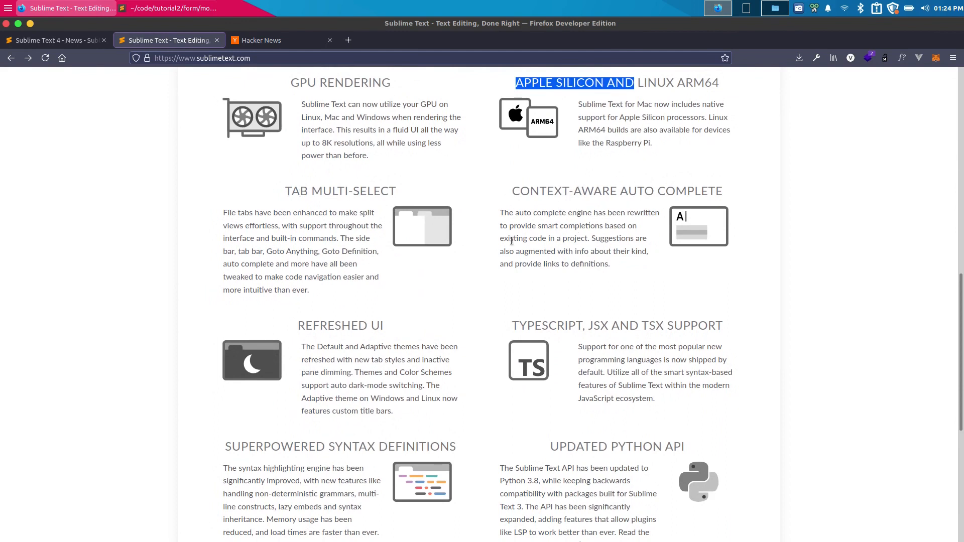
pyautogui.scroll(-3)
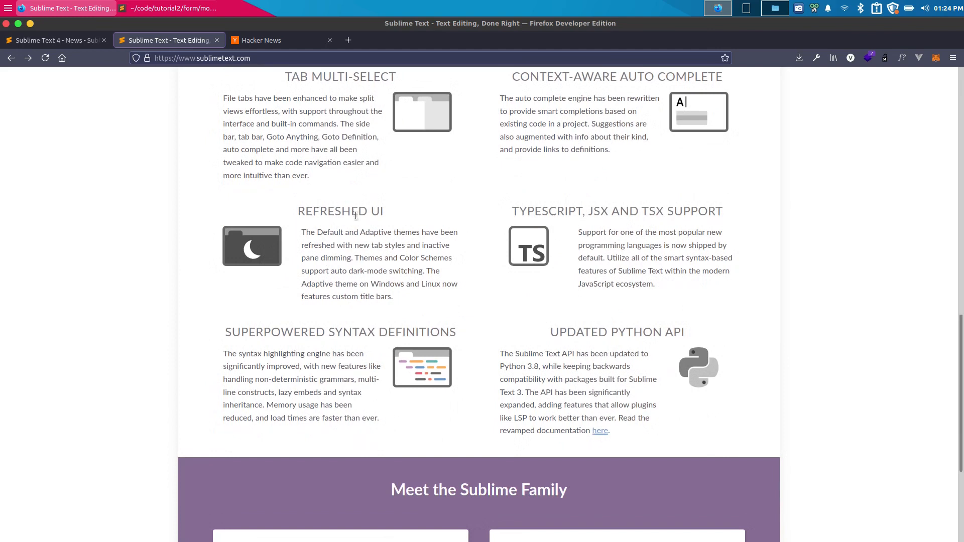
pyautogui.moveTo(355, 225)
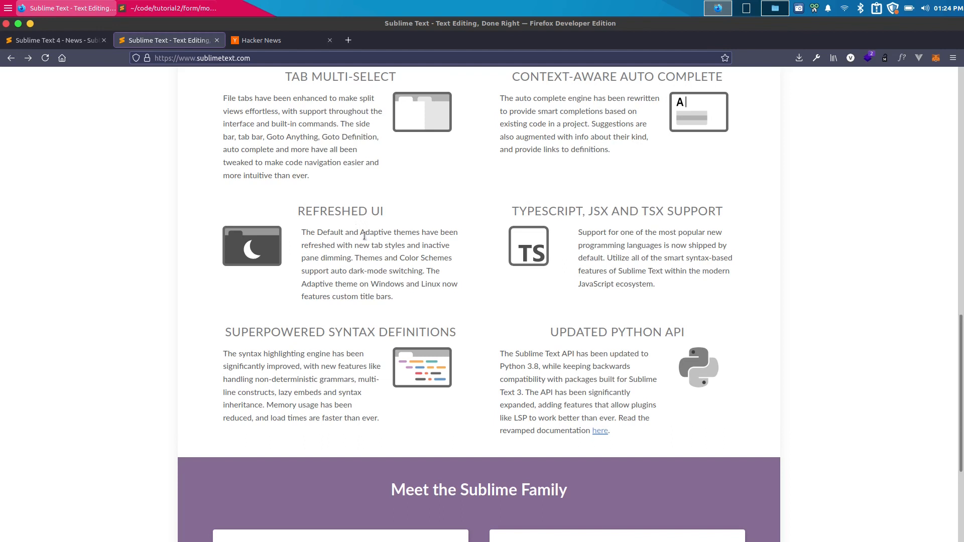
pyautogui.moveTo(361, 225)
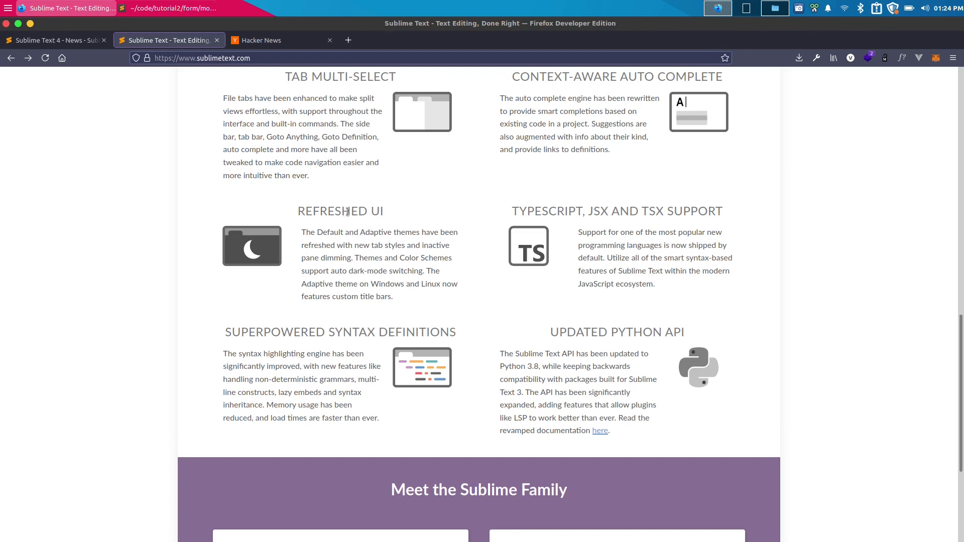
pyautogui.moveTo(652, 211)
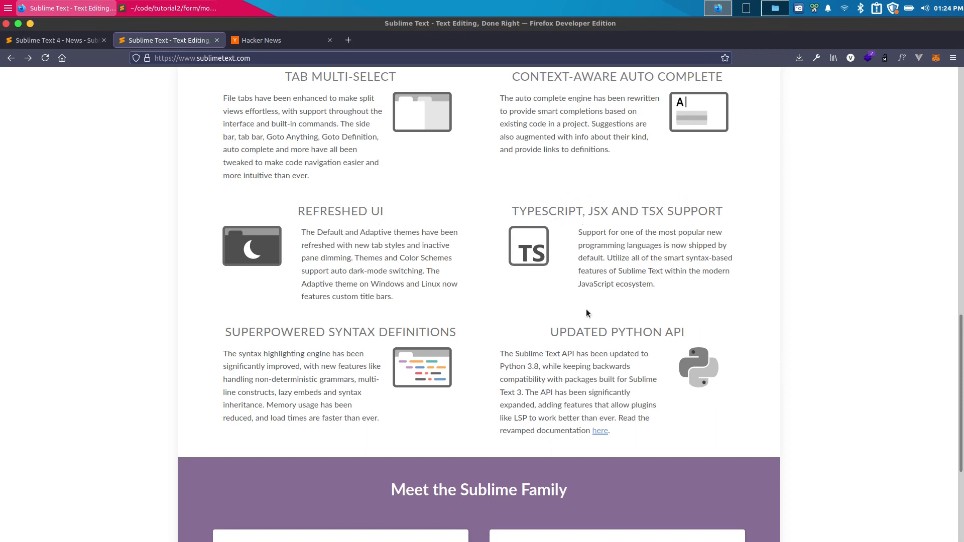
pyautogui.scroll(-3)
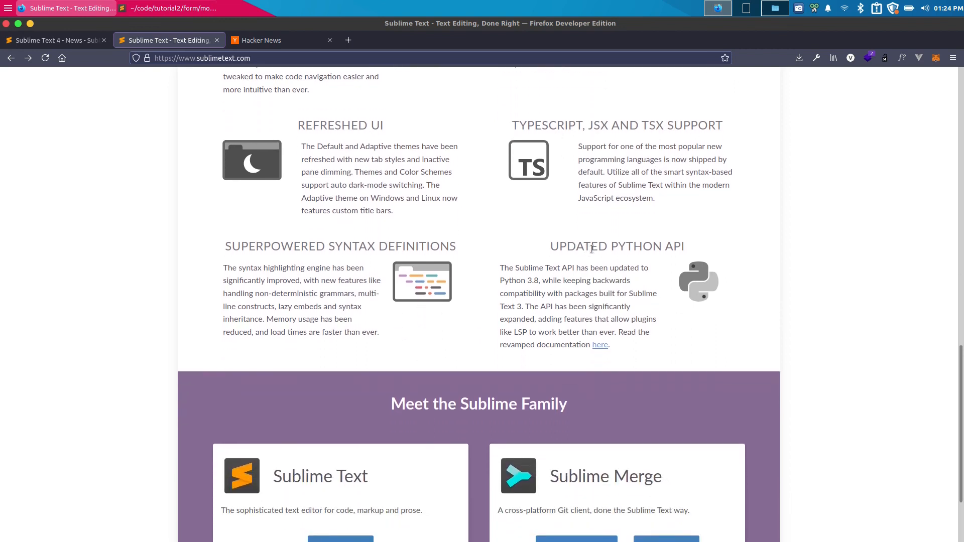
pyautogui.scroll(-3)
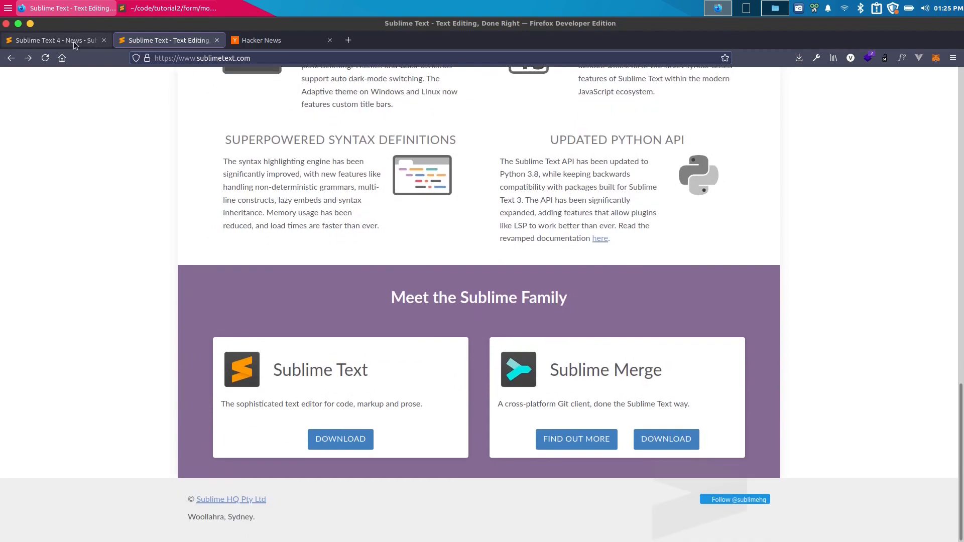
# Step: Open the 'Sublime Text 4' news post and view its title and release introduction
pyautogui.click(52, 40)
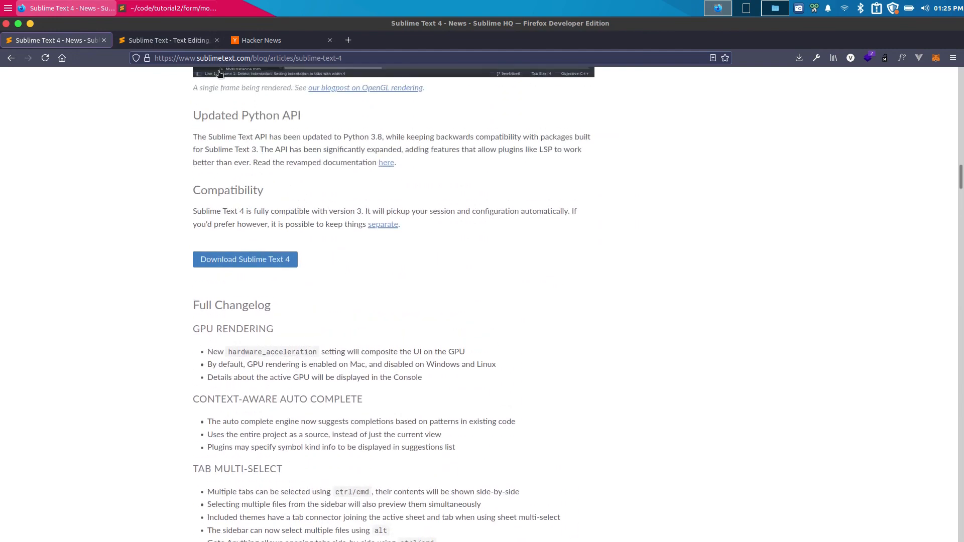
pyautogui.scroll(3)
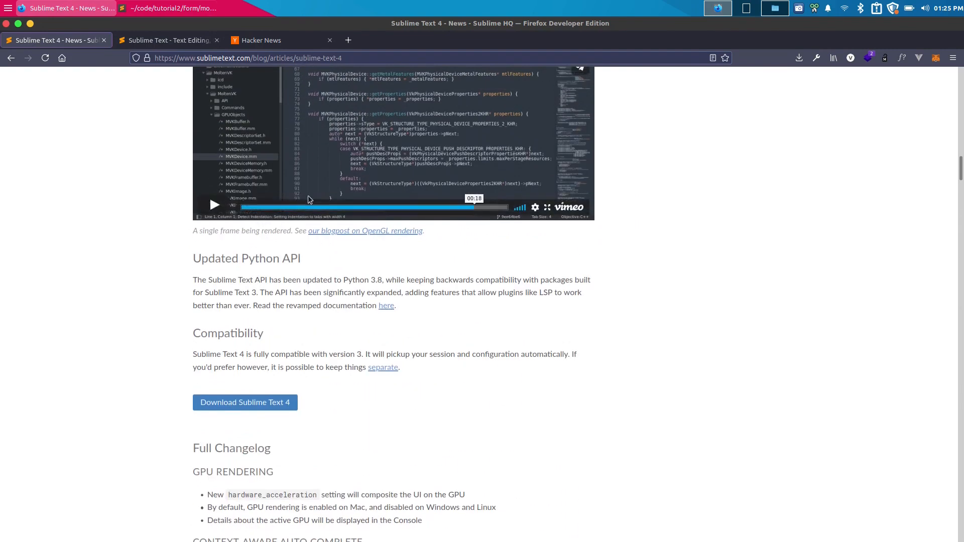
pyautogui.scroll(-3)
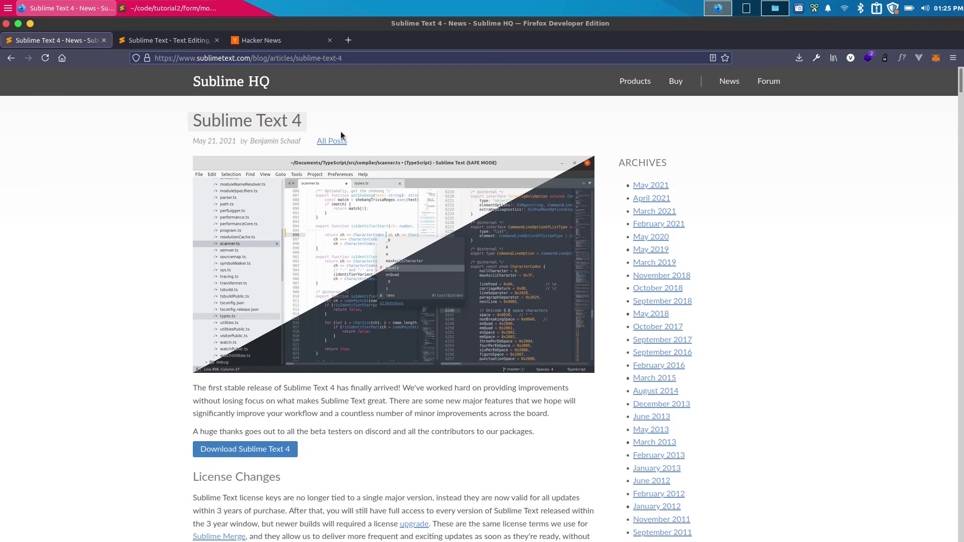
pyautogui.moveTo(320, 134)
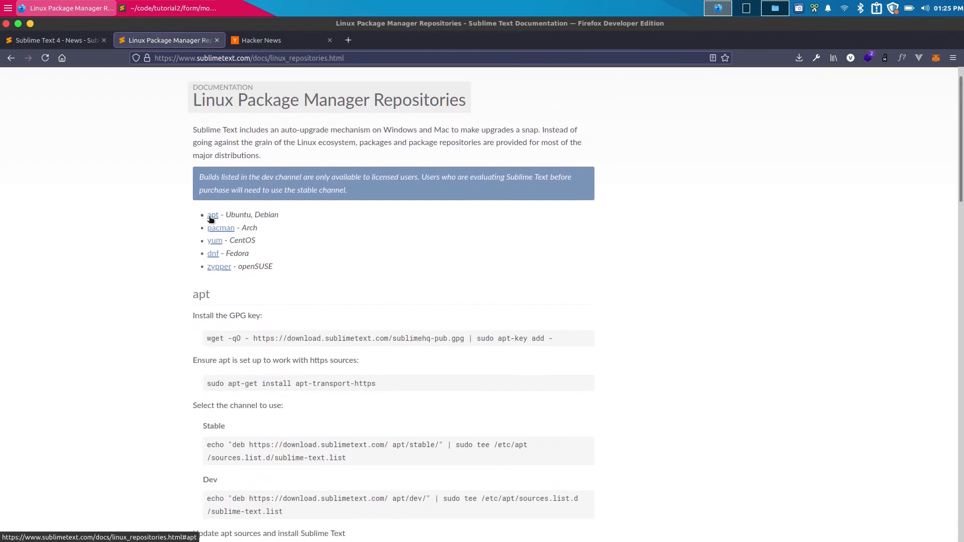
# Step: Jump to the apt installation instructions, then bring the Sublime Text editor to the front
pyautogui.click(212, 215)
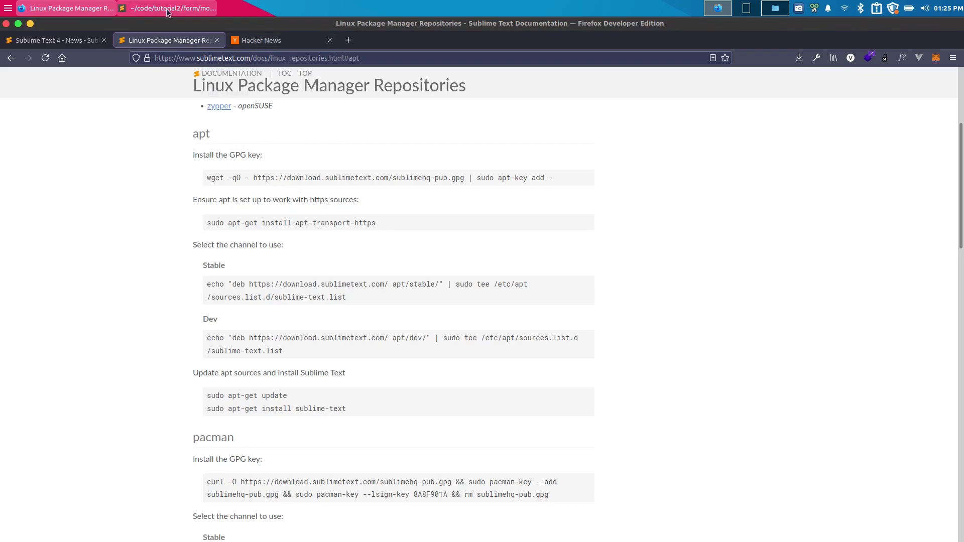
pyautogui.click(167, 8)
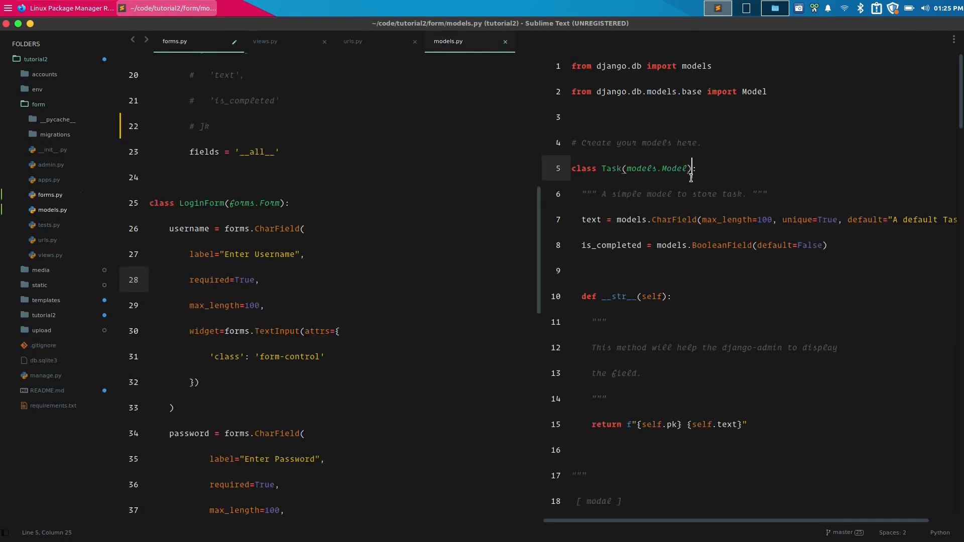
# Step: Scroll through the Book and Author models in models.py, then close the split to leave forms.py alone
pyautogui.scroll(-3)
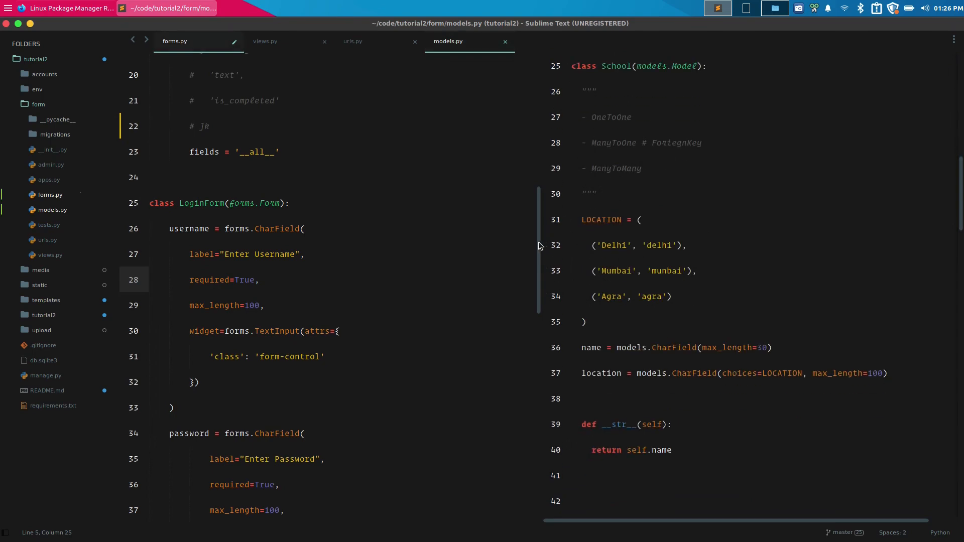
pyautogui.scroll(-3)
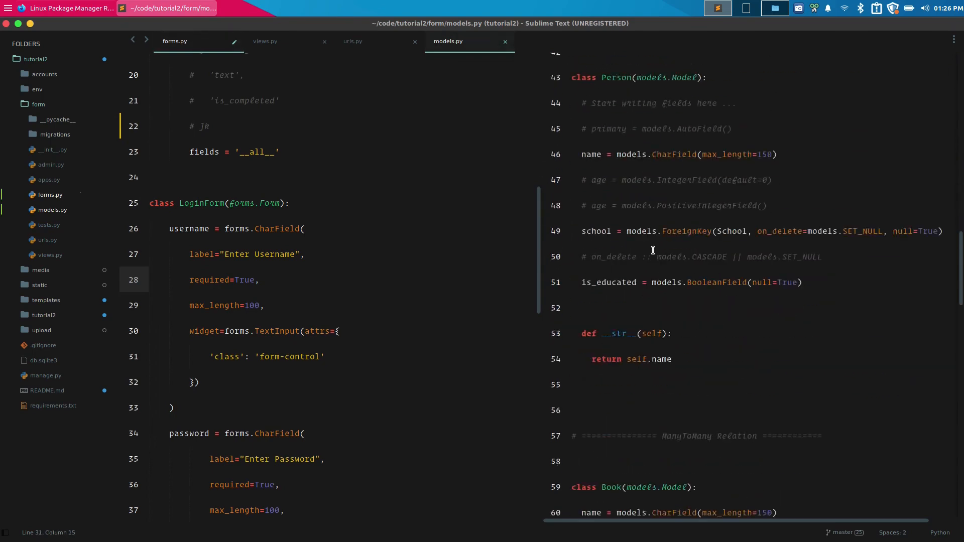
pyautogui.scroll(-3)
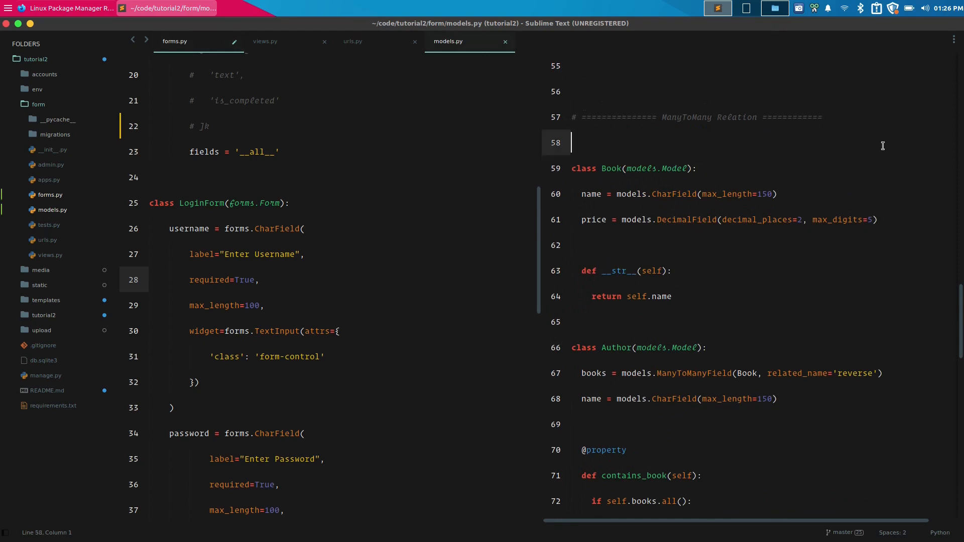
pyautogui.moveTo(742, 217)
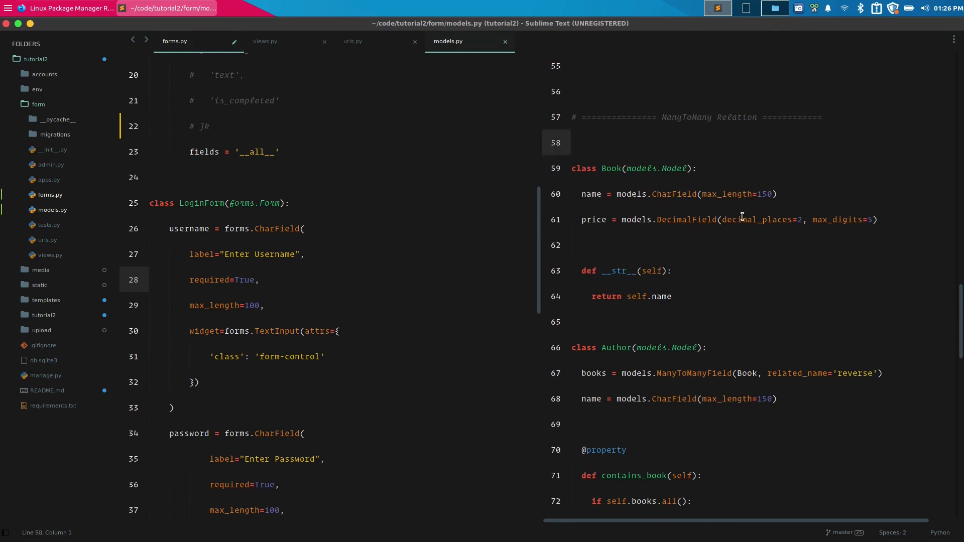
pyautogui.click(505, 41)
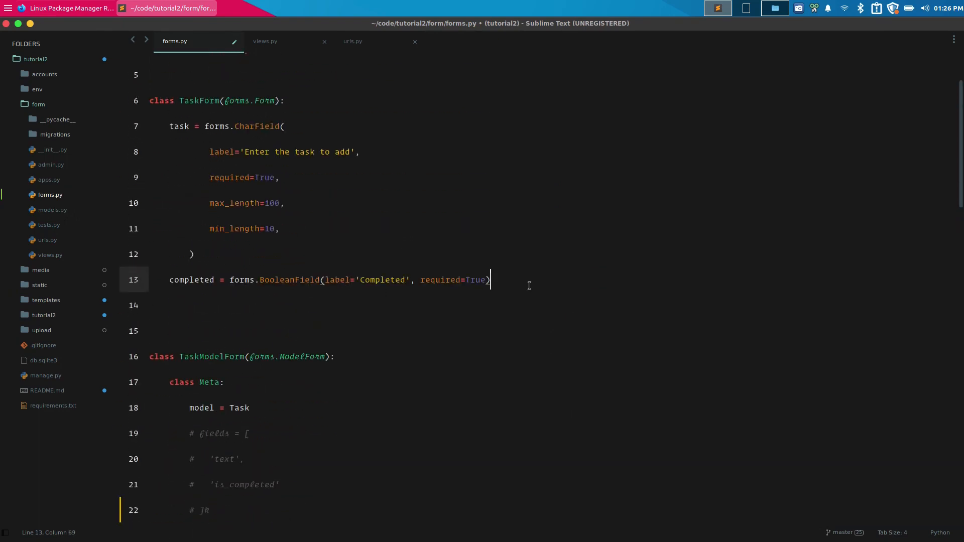
pyautogui.write('lt =')
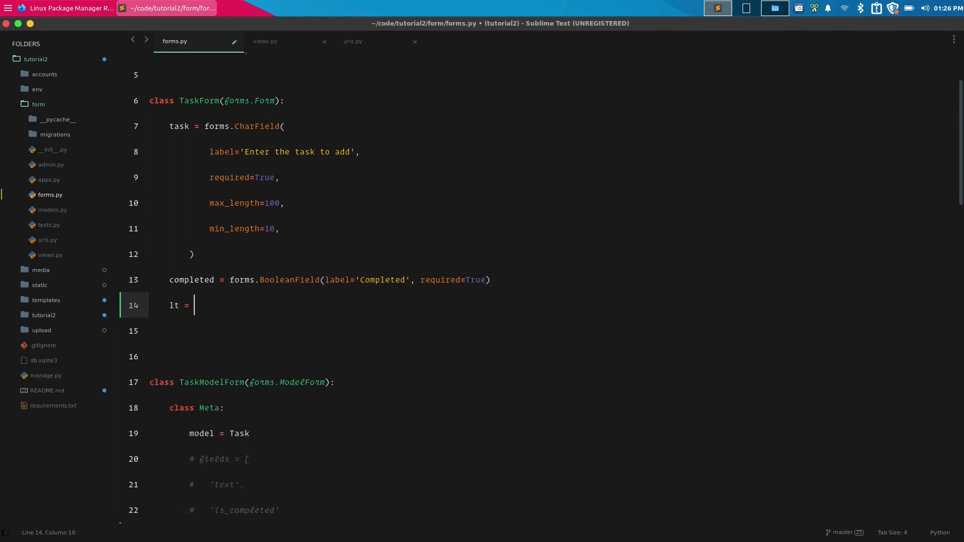
pyautogui.write('f')
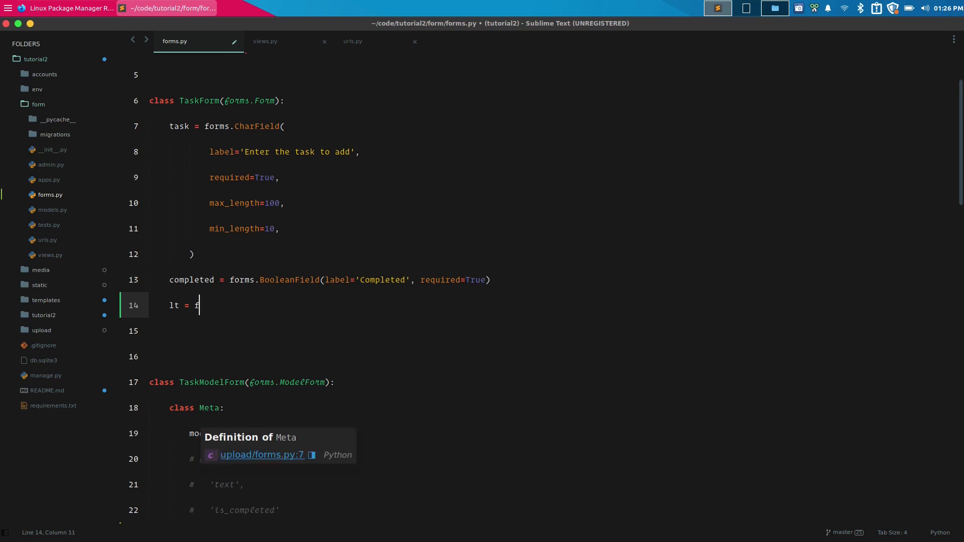
pyautogui.write('orms.')
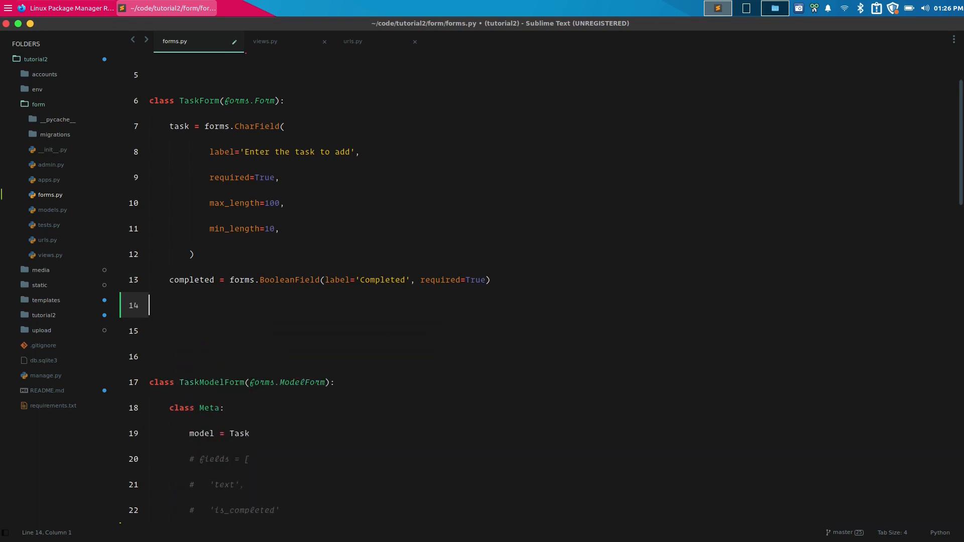
pyautogui.moveTo(310, 254)
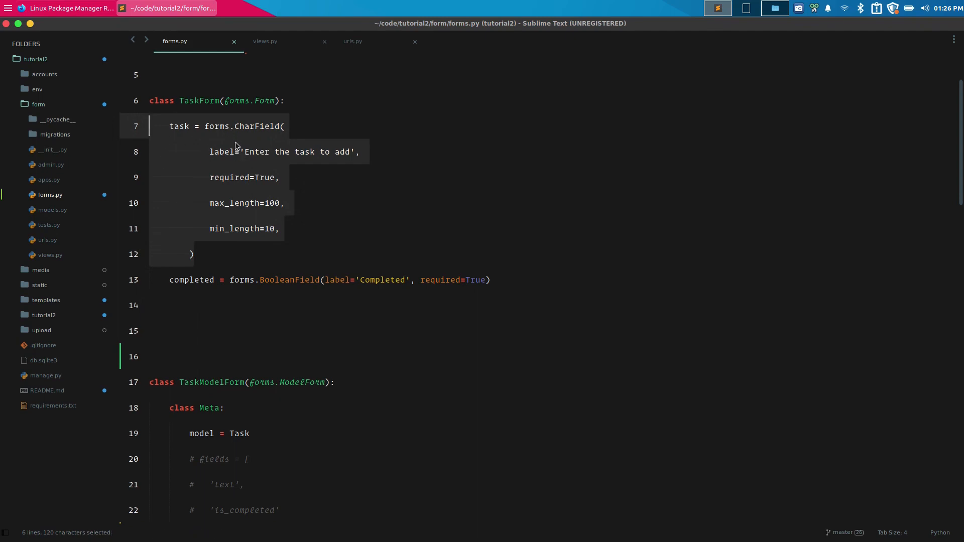
# Step: Open the Selection menu with the TaskForm task field lines selected and choose an item
pyautogui.click(55, 36)
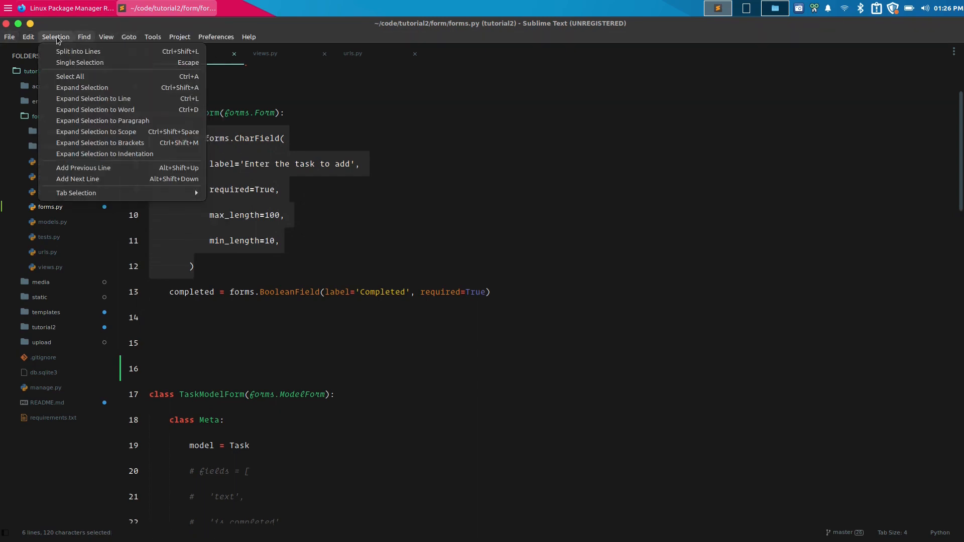
pyautogui.click(28, 36)
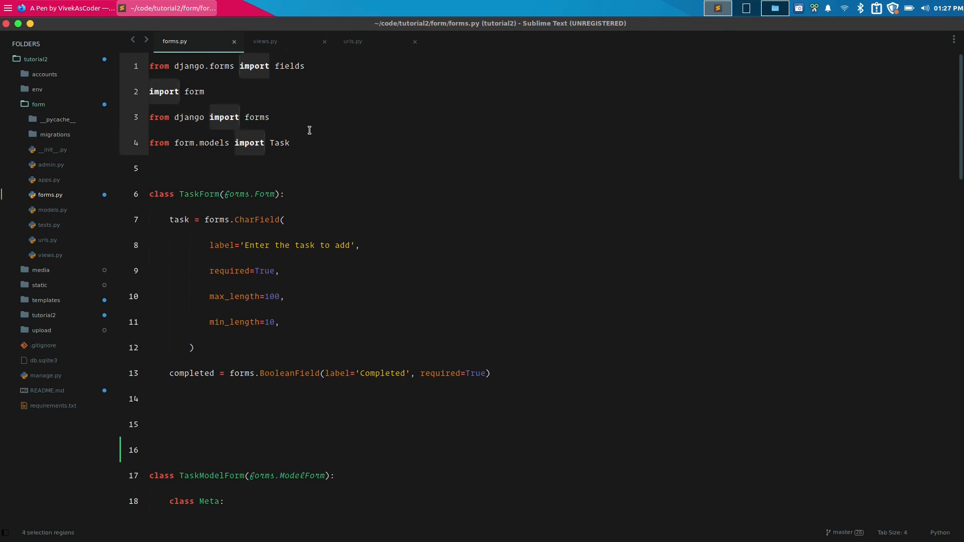
# Step: Retype 'imp' on all four import lines at once and accept the 'import' autocompletion
pyautogui.write('imp')
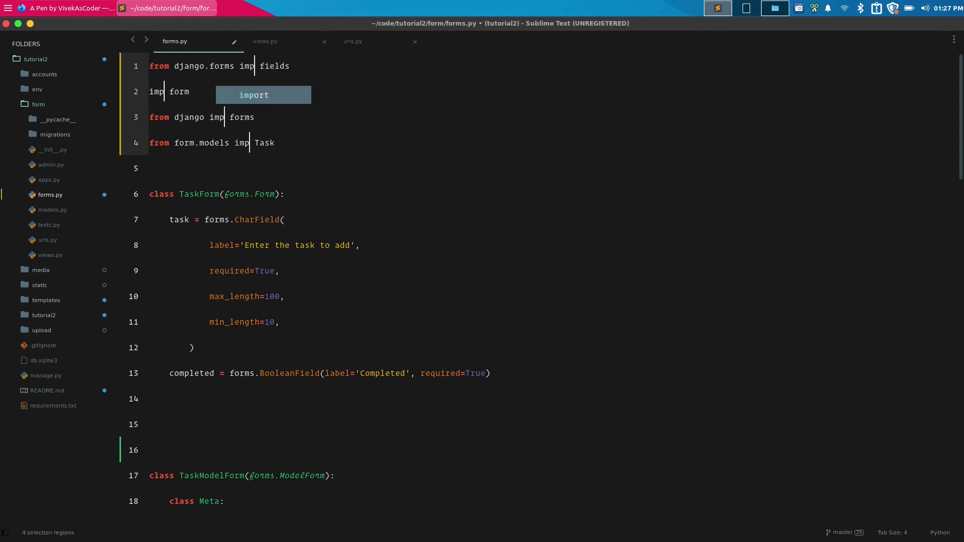
pyautogui.press('Tab')
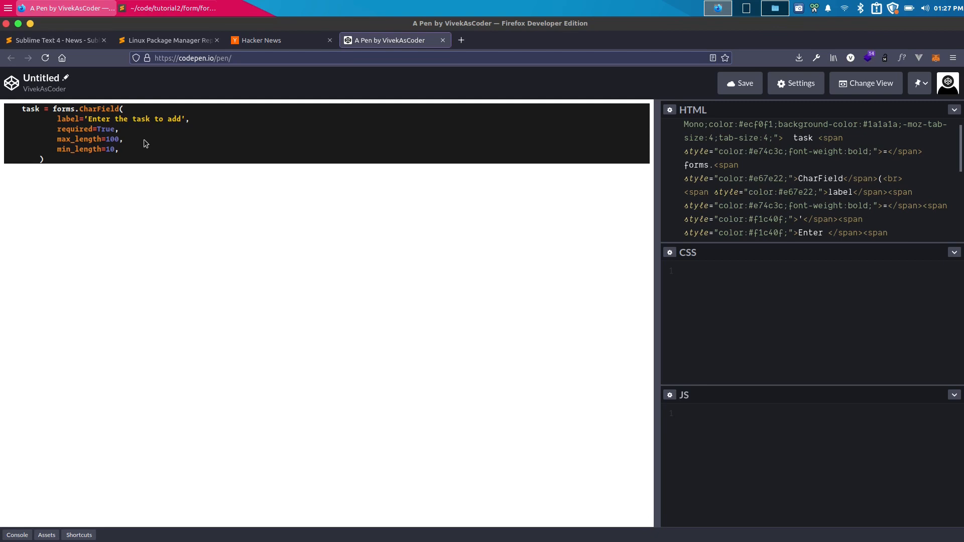
pyautogui.moveTo(372, 161)
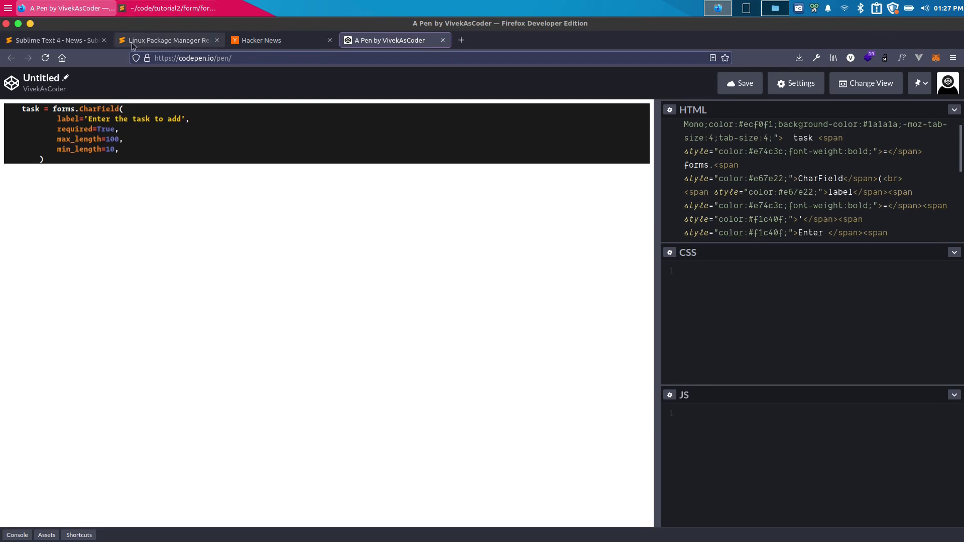
# Step: Return from the CodePen preview to the Linux Package Manager Repositories documentation tab
pyautogui.click(166, 40)
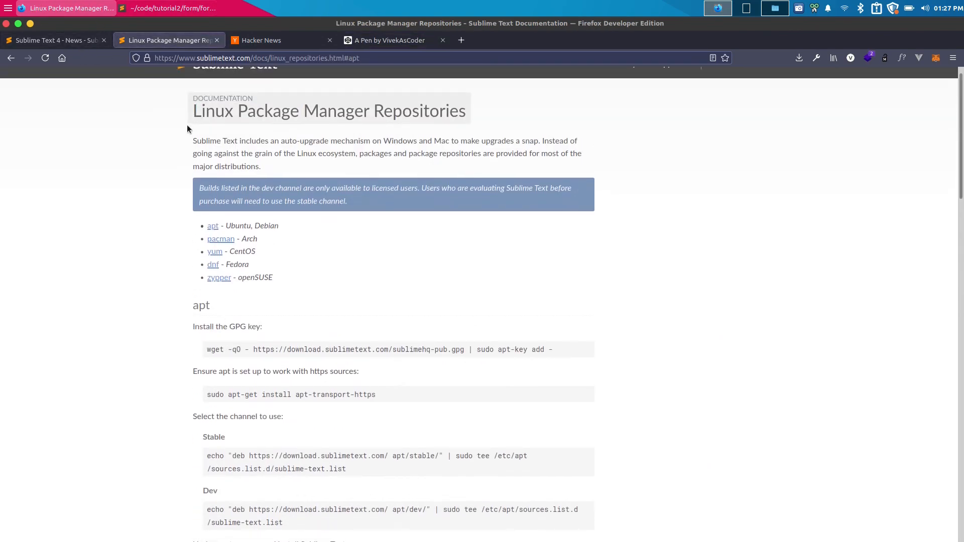
pyautogui.moveTo(219, 152)
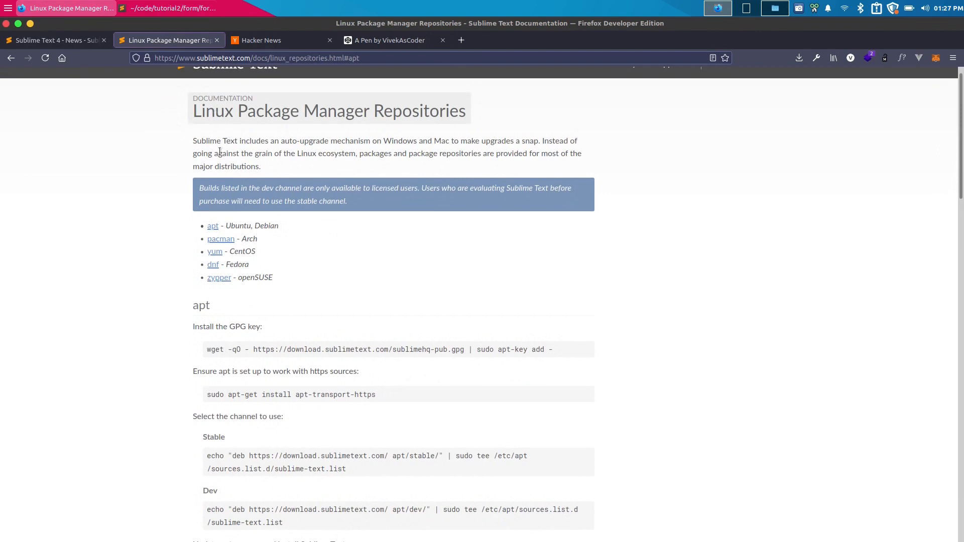